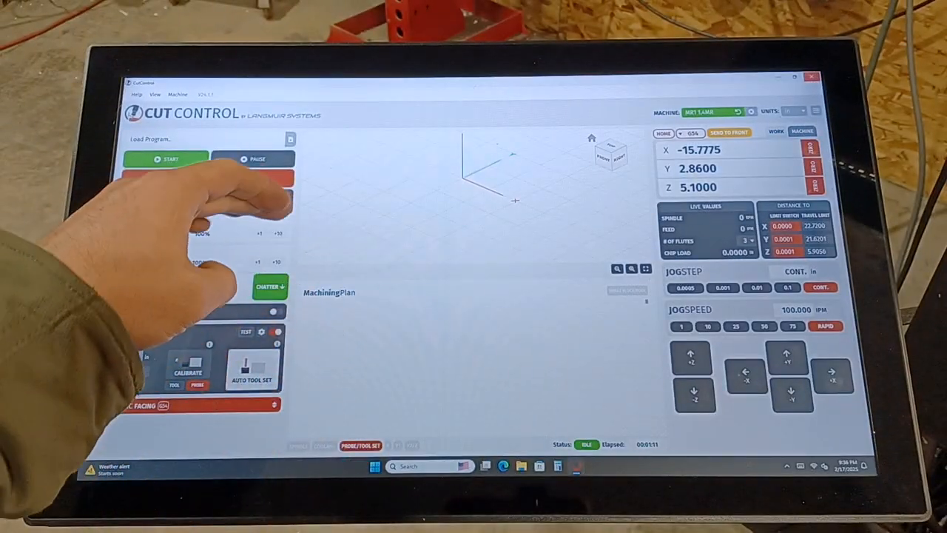
Open the Load Program file browser on the Mag Mount folder.
left_click(170, 159)
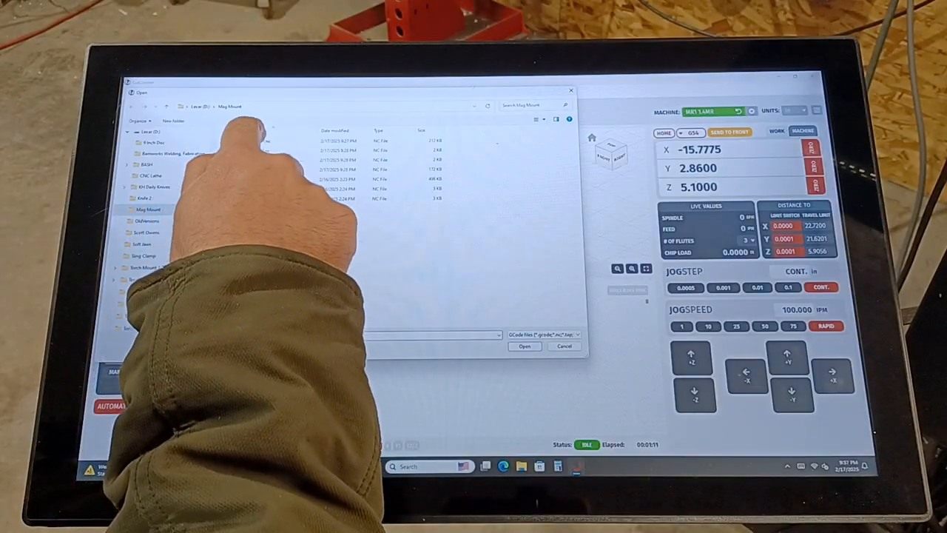
Load MM - D01 OPP 1.nc into the machining plan.
left_click(267, 140)
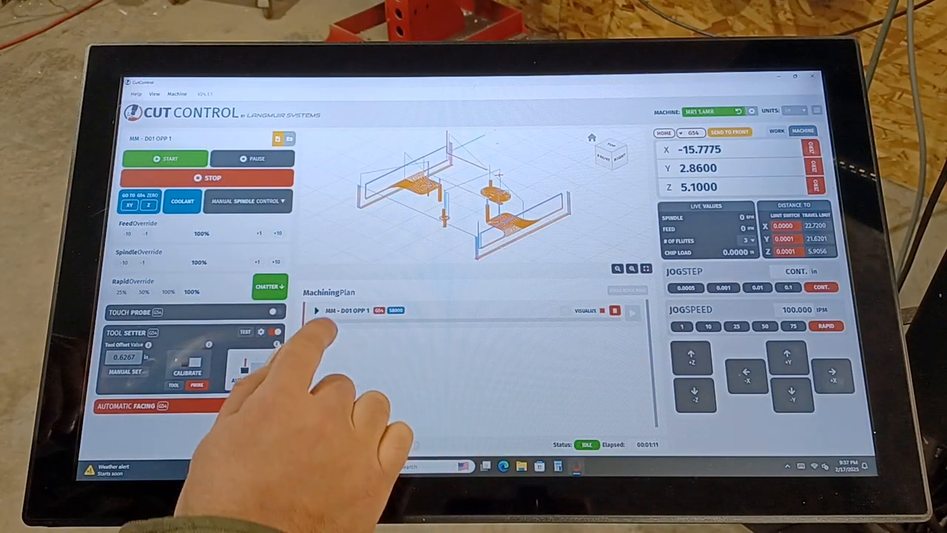
left_click(316, 310)
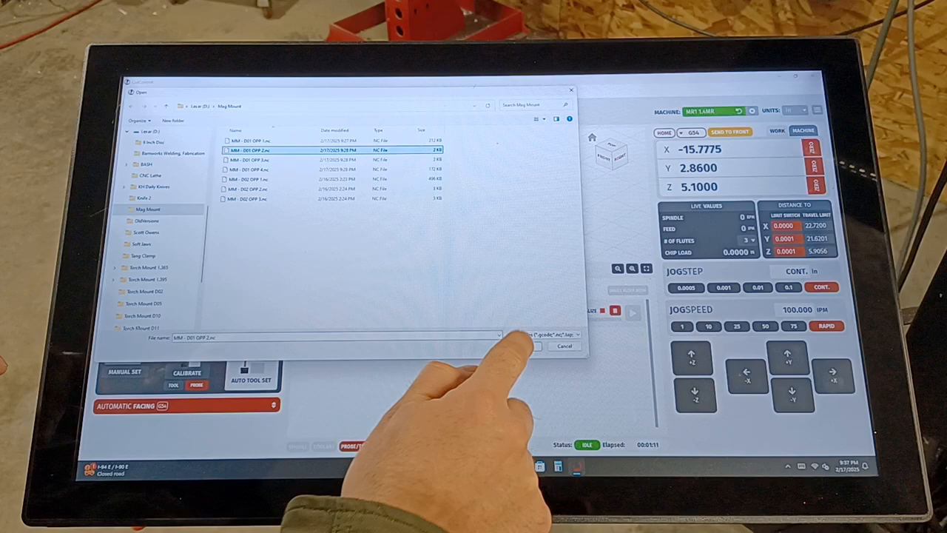
Load MM - D01 OPP 2.nc and OPP 3 thread mill into the plan.
left_click(533, 345)
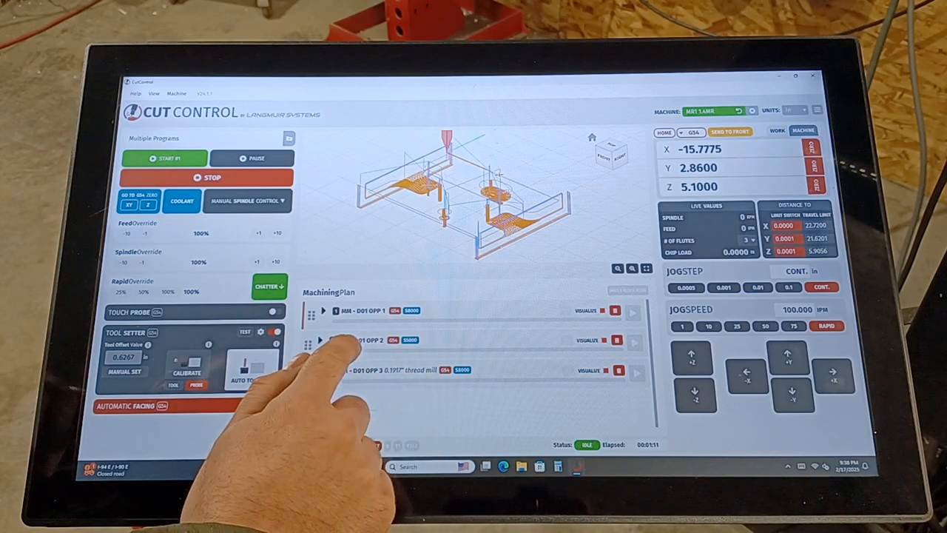
left_click(321, 339)
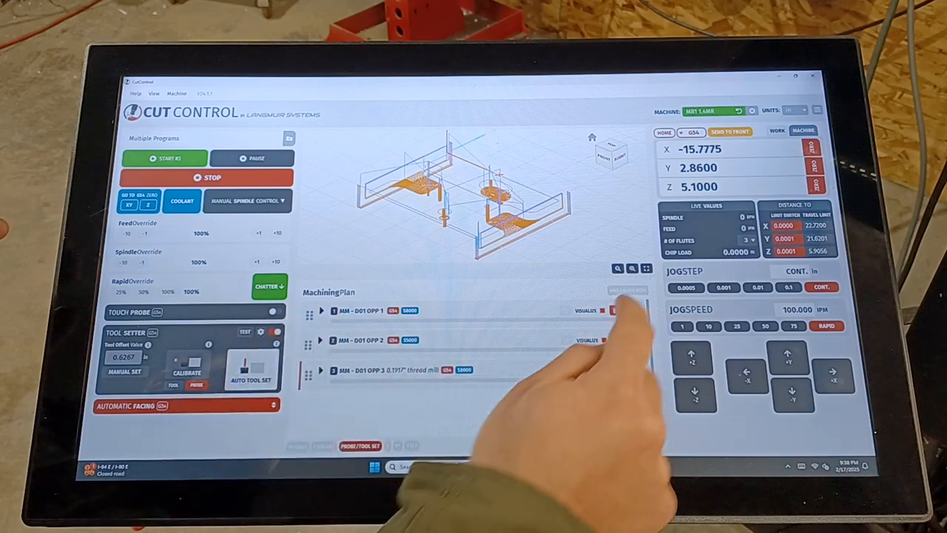
left_click(165, 157)
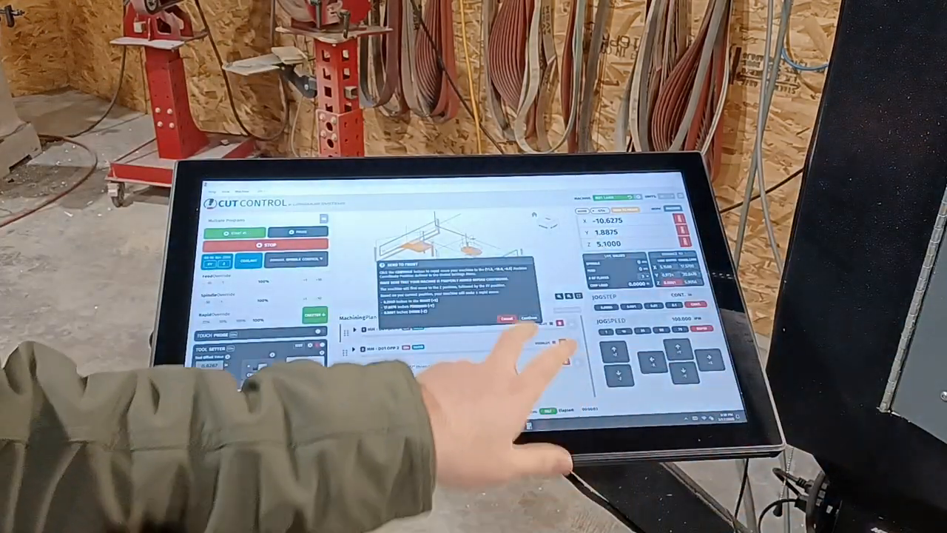
Confirm the warning to send the machine to the front position.
left_click(525, 318)
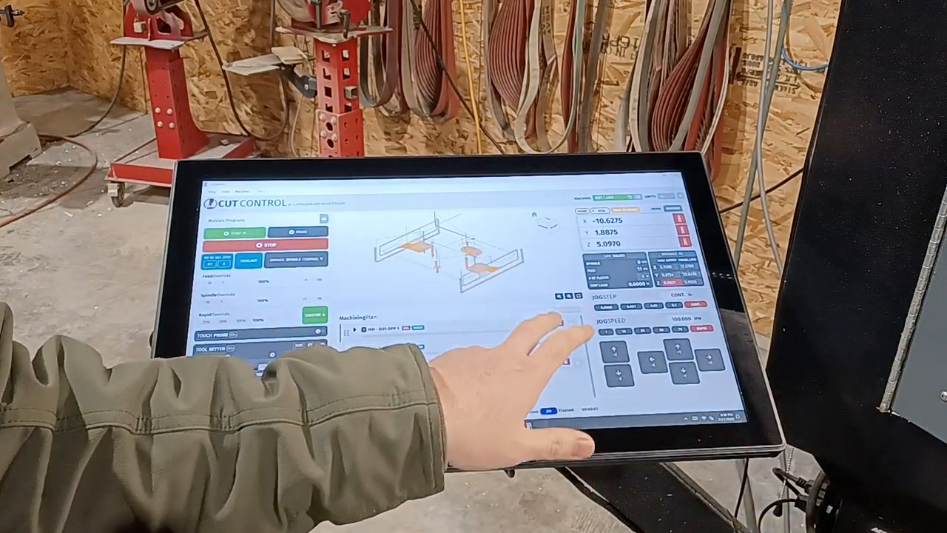